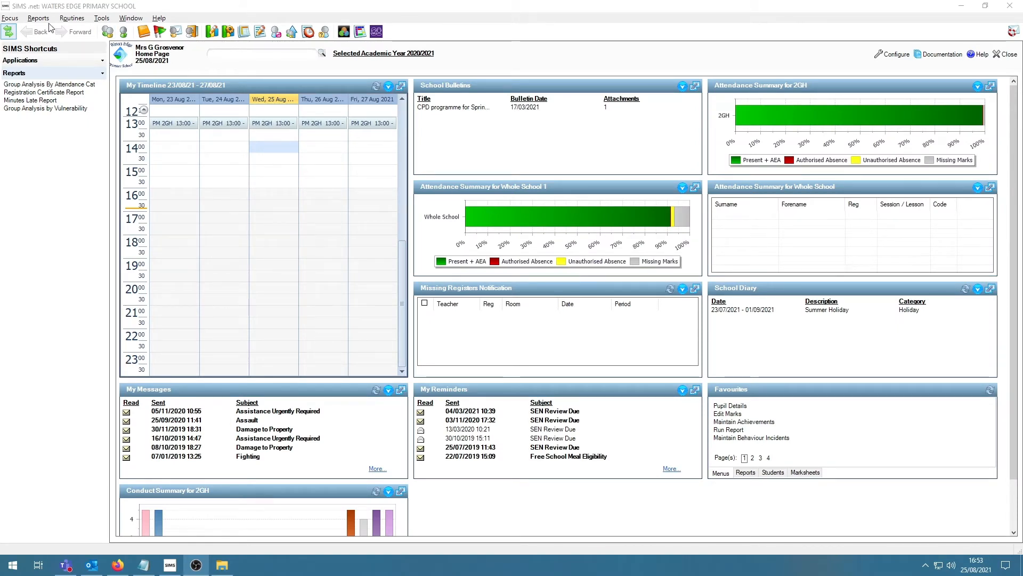
Search Focus > Admission > Application to list all 59 current applications.
left_click(9, 17)
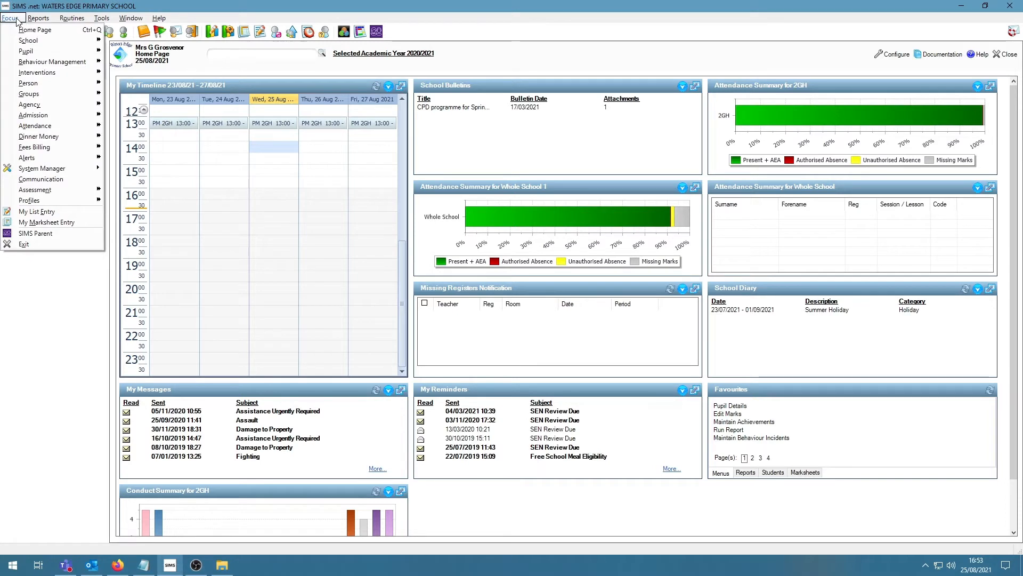
mouse_move(33, 115)
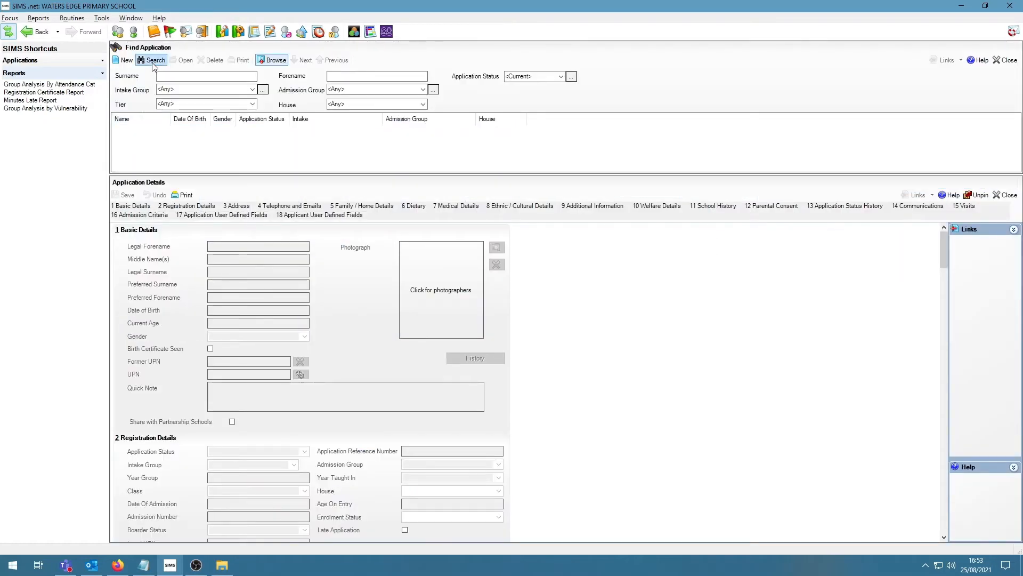
mouse_move(154, 68)
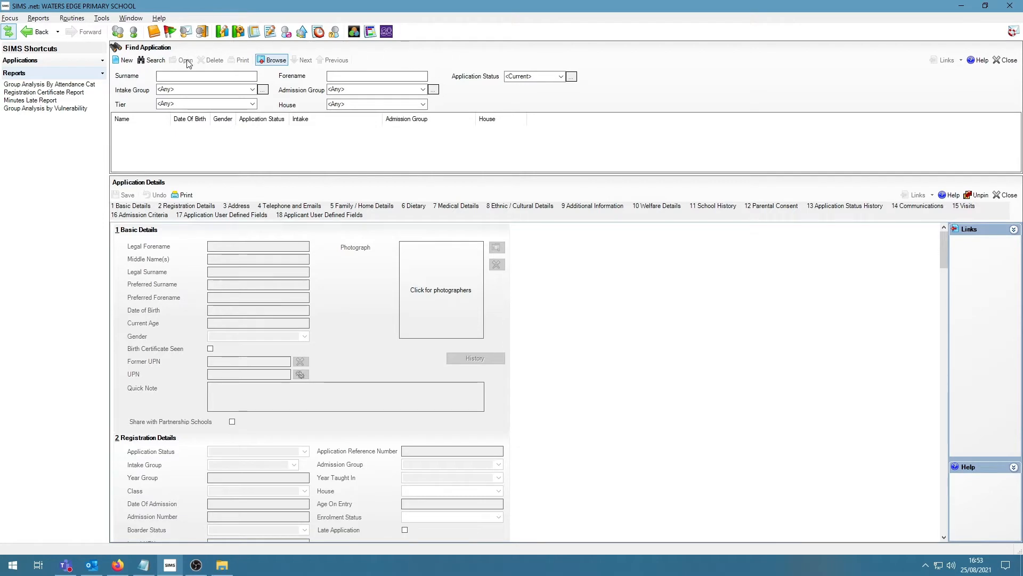
left_click(154, 60)
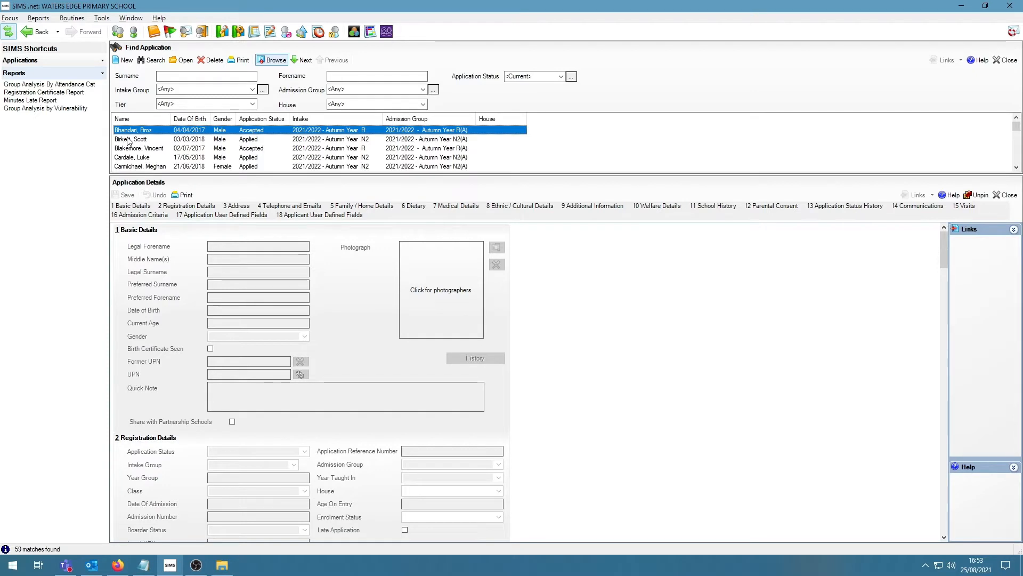
Change the second applicant's Application Status from Applied to Admitted.
double_click(134, 138)
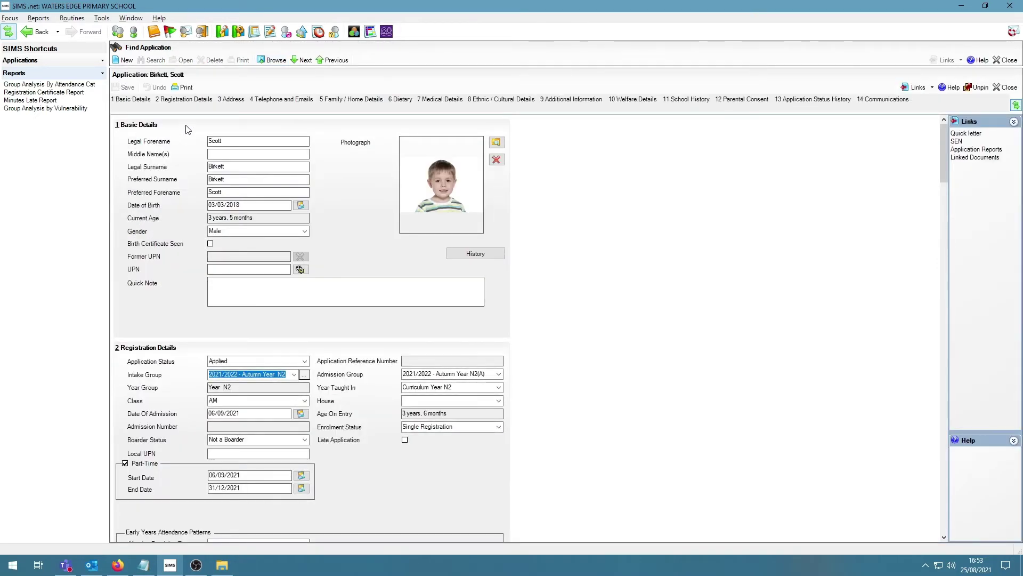
scroll("down", 3)
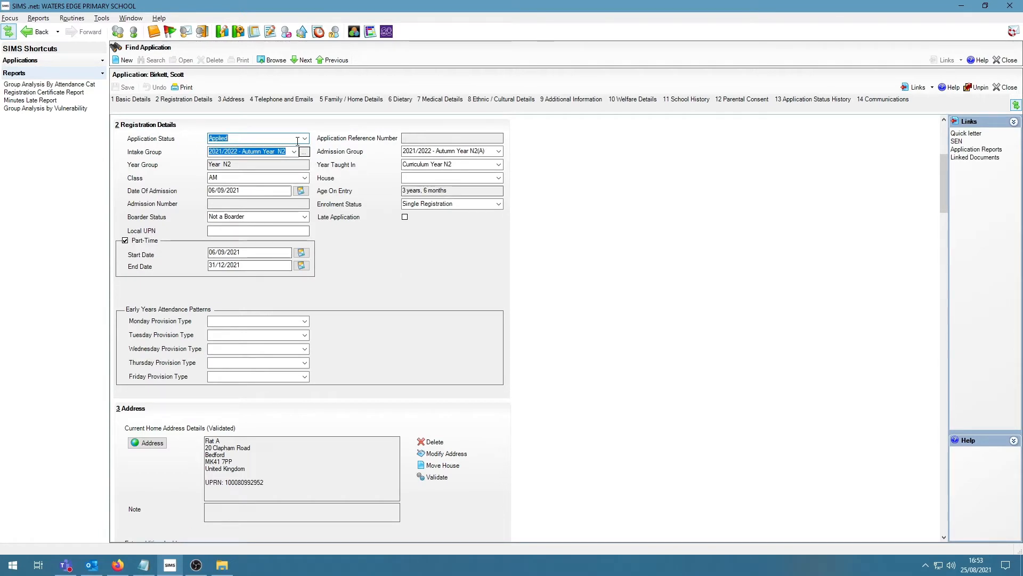
left_click(303, 137)
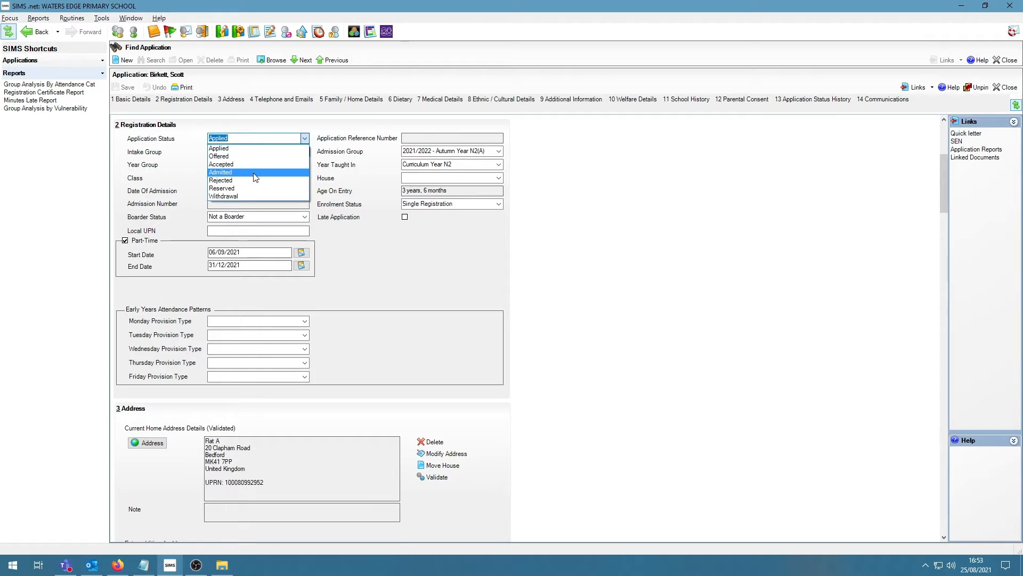
left_click(220, 172)
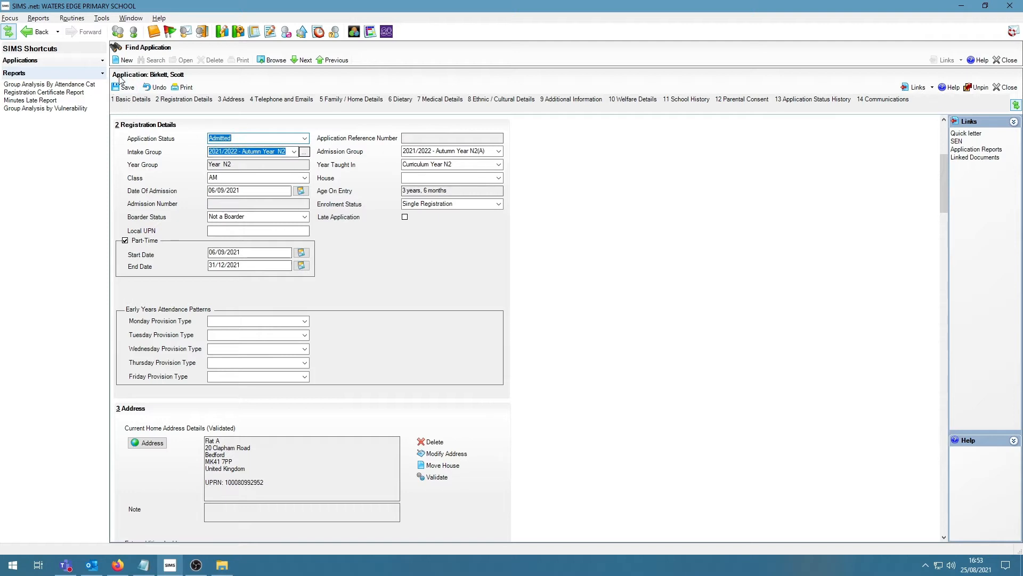
mouse_move(450, 271)
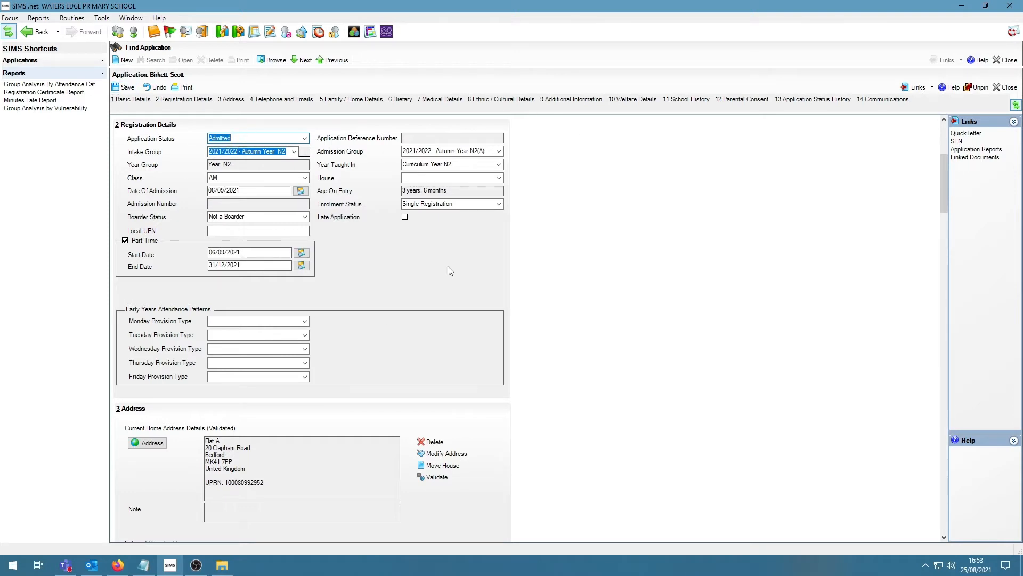
mouse_move(435, 234)
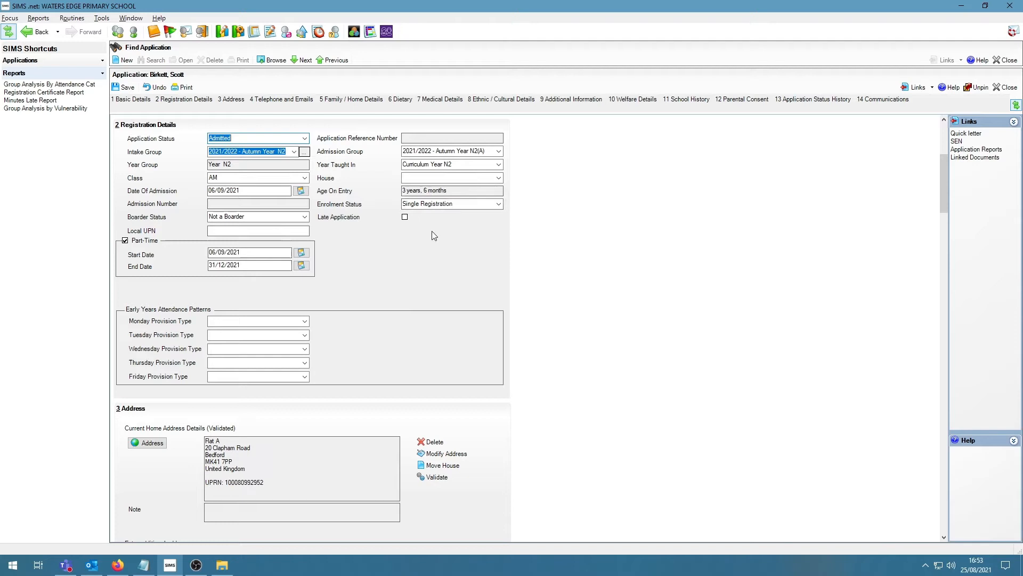
mouse_move(420, 275)
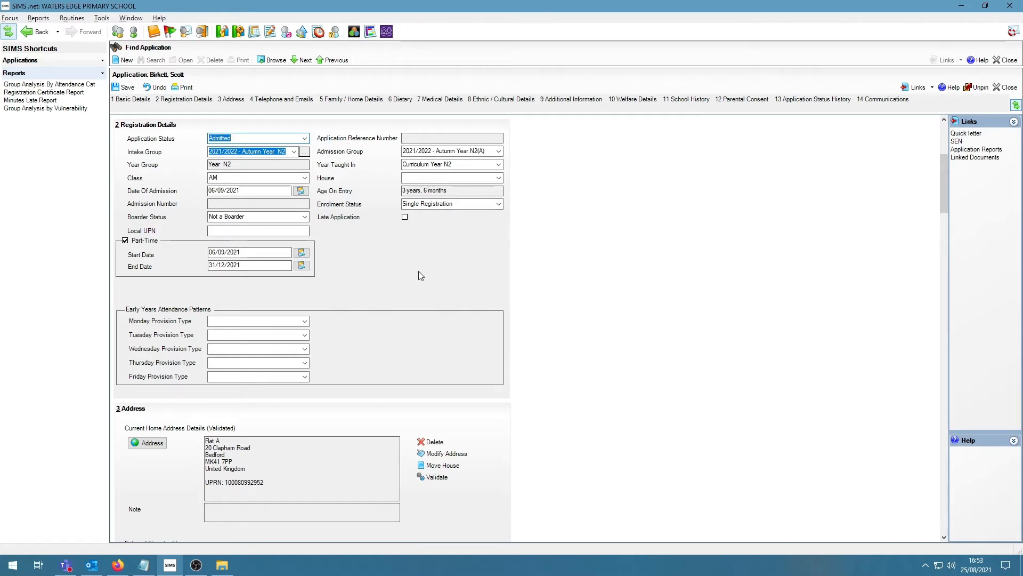
mouse_move(413, 270)
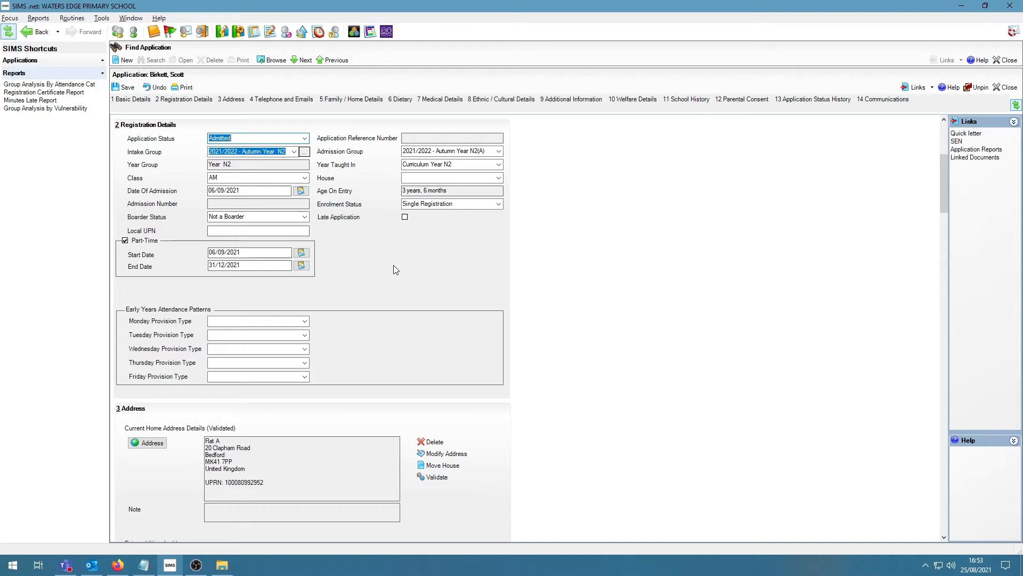
mouse_move(390, 269)
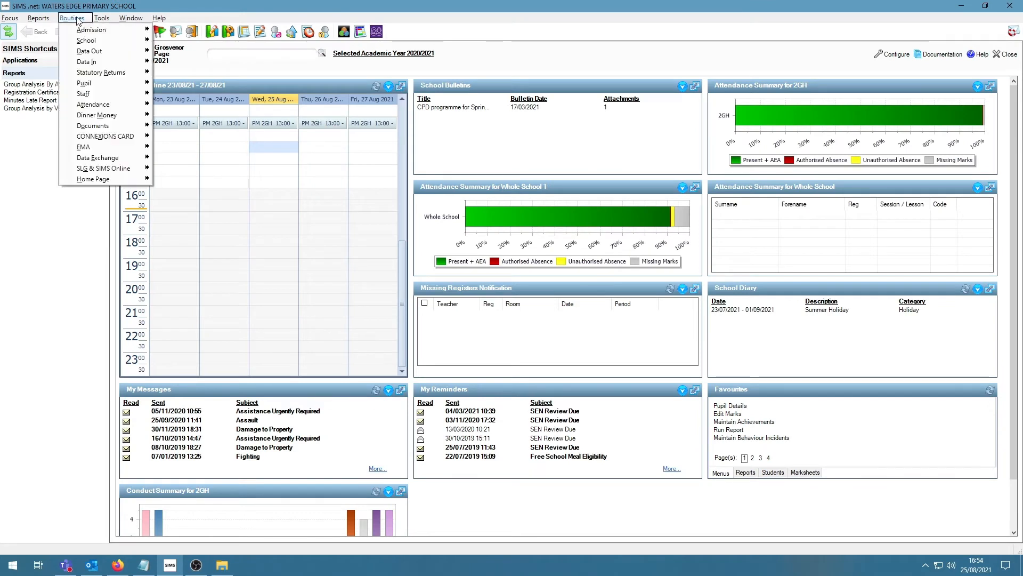
mouse_move(106, 30)
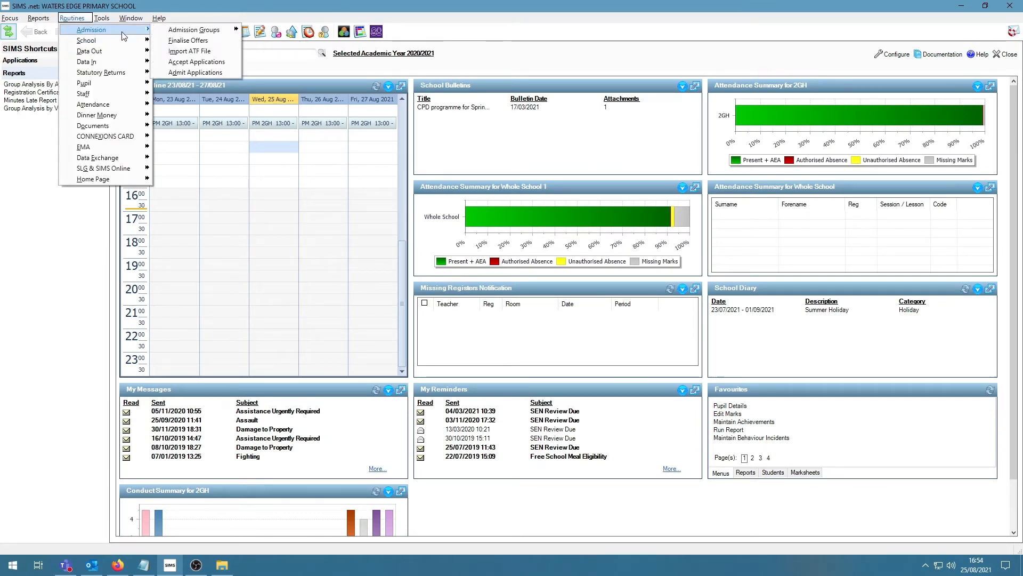
mouse_move(196, 73)
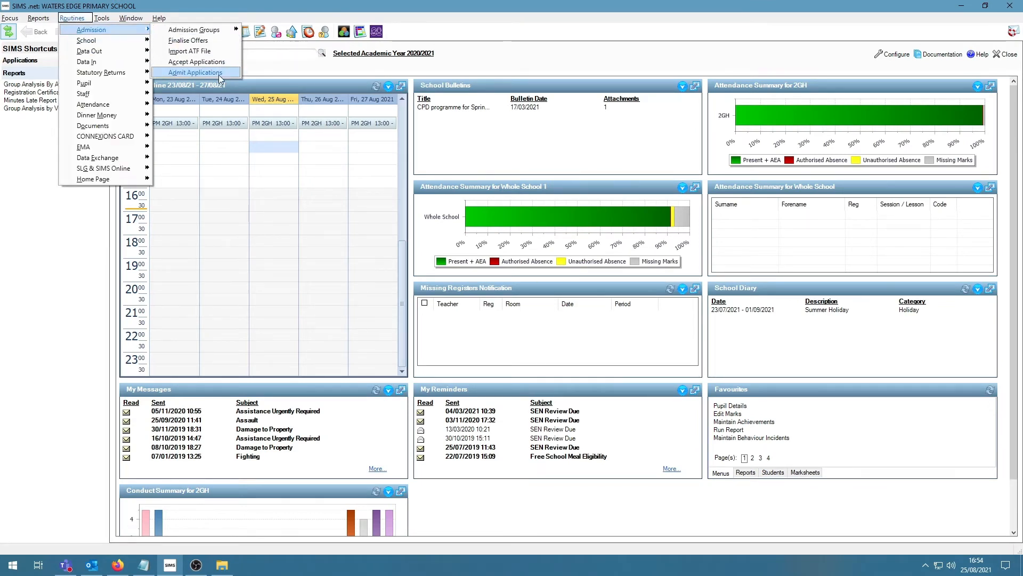
Start the Routines > Admission > Admit Applications routine.
left_click(194, 73)
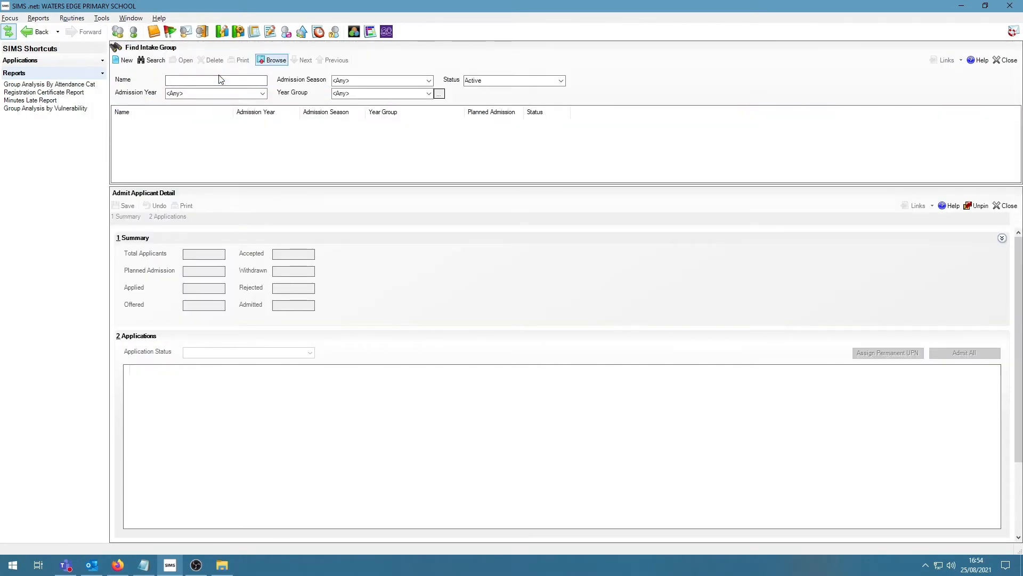
Search for the active intake groups, returning Autumn Year N2 and Autumn Year R.
left_click(155, 60)
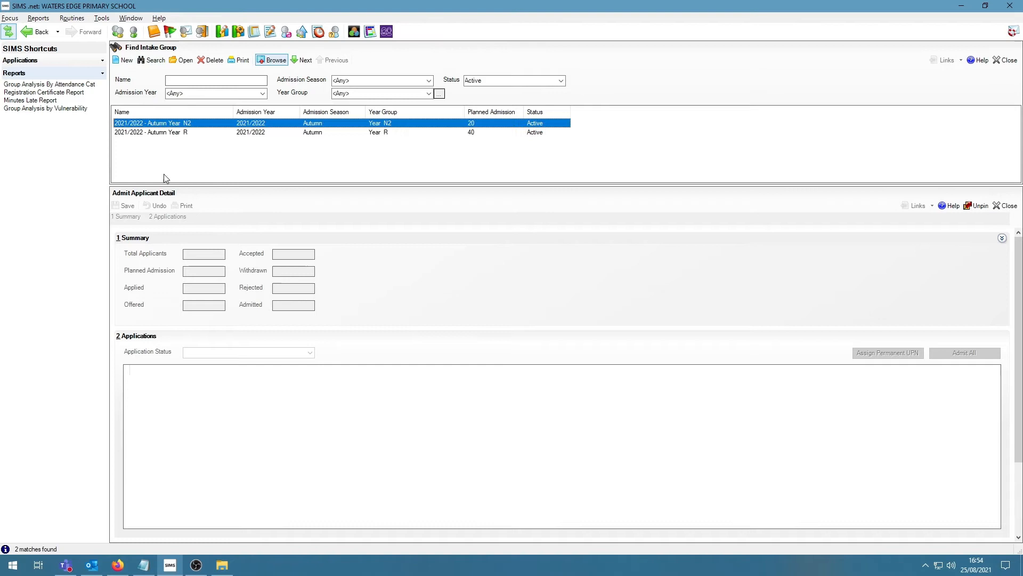
mouse_move(153, 145)
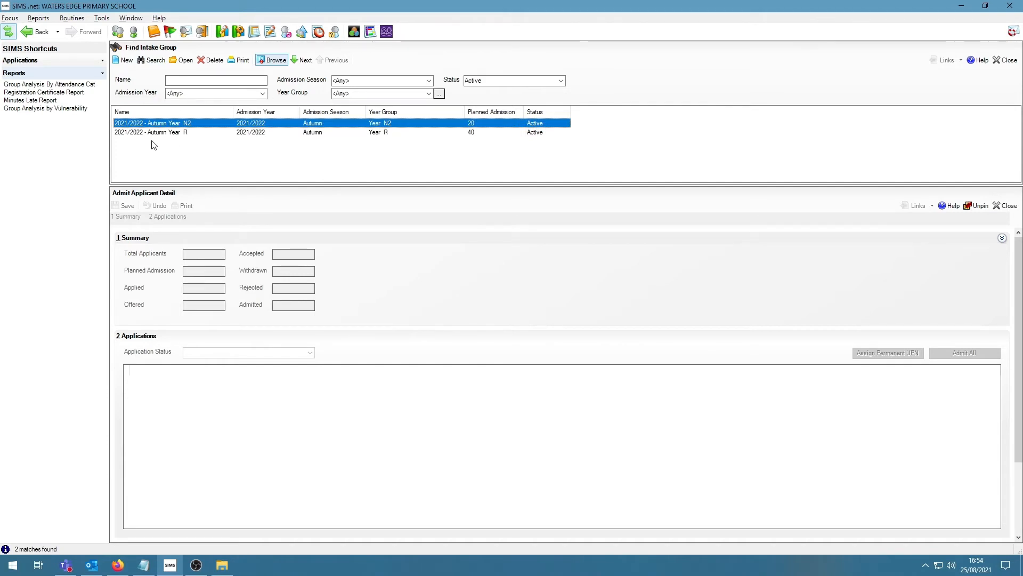
mouse_move(168, 138)
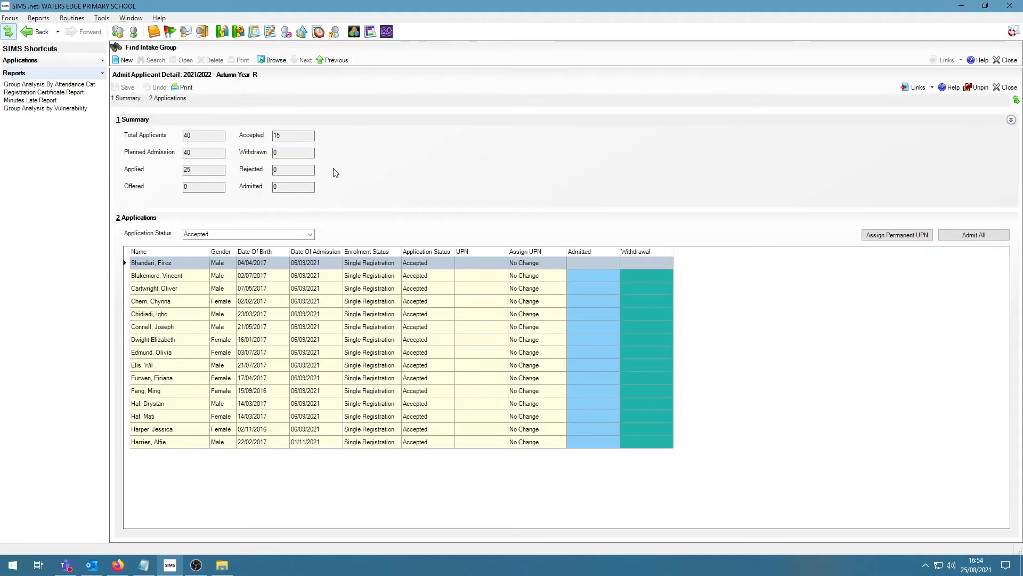
left_click(248, 234)
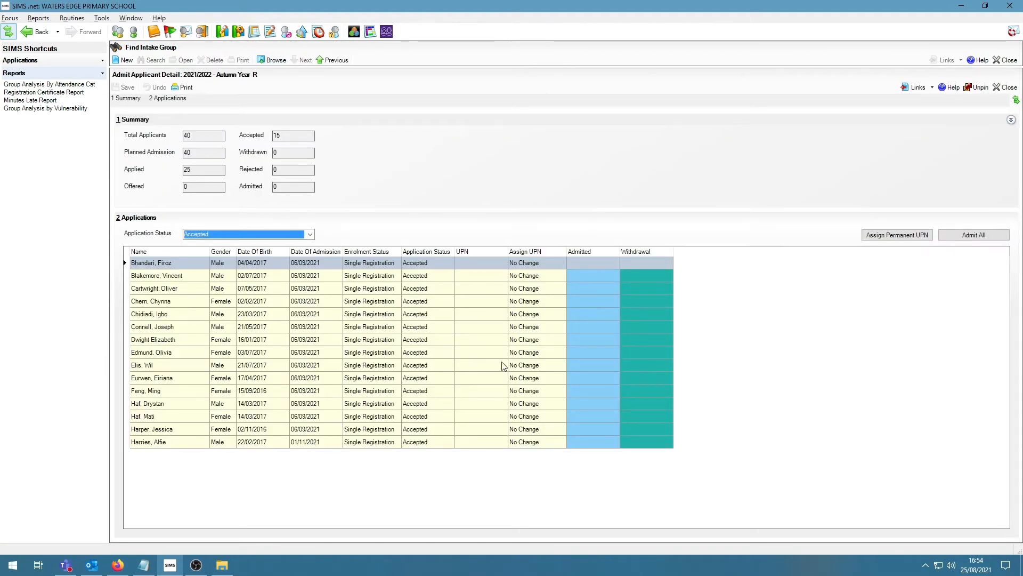
mouse_move(165, 147)
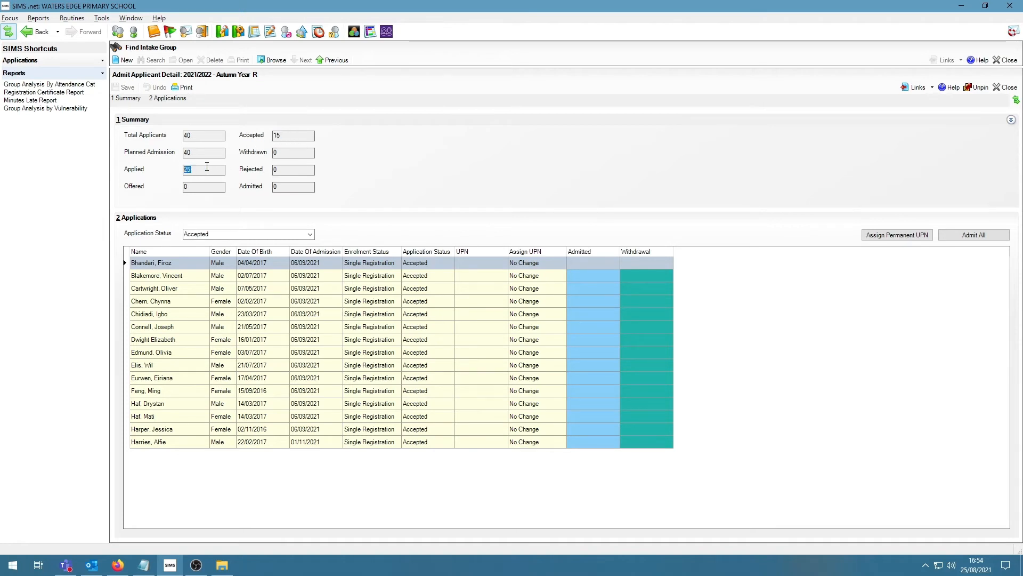
mouse_move(277, 180)
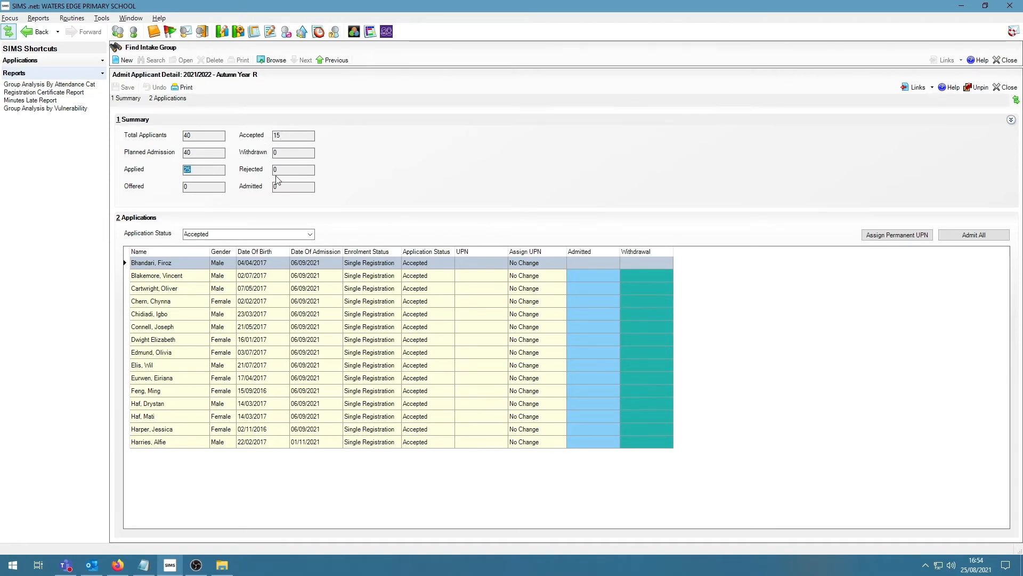
mouse_move(213, 170)
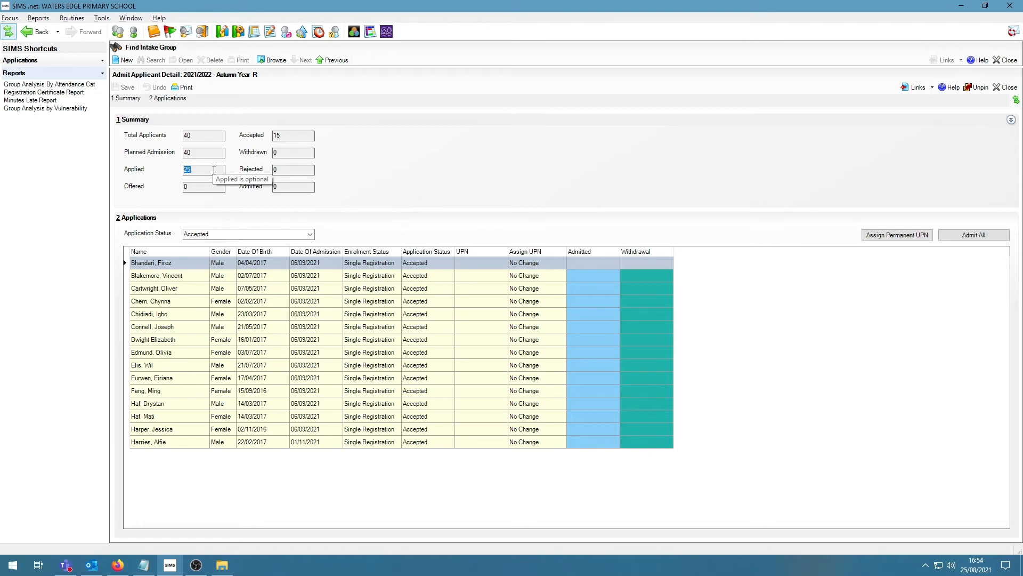
left_click(292, 135)
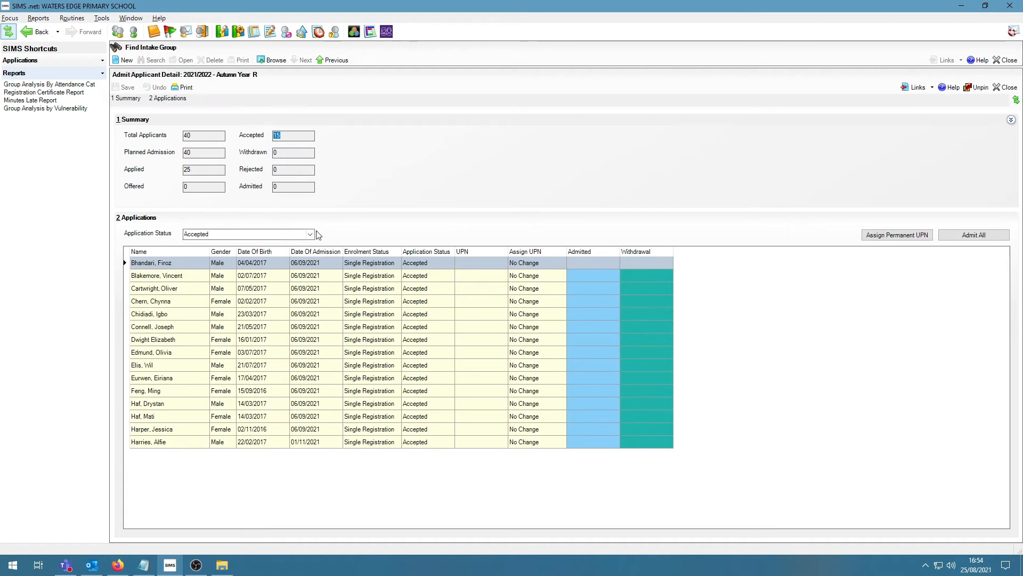
Filter Application Status to Accepted and tick the first applicants as Admitted.
left_click(309, 234)
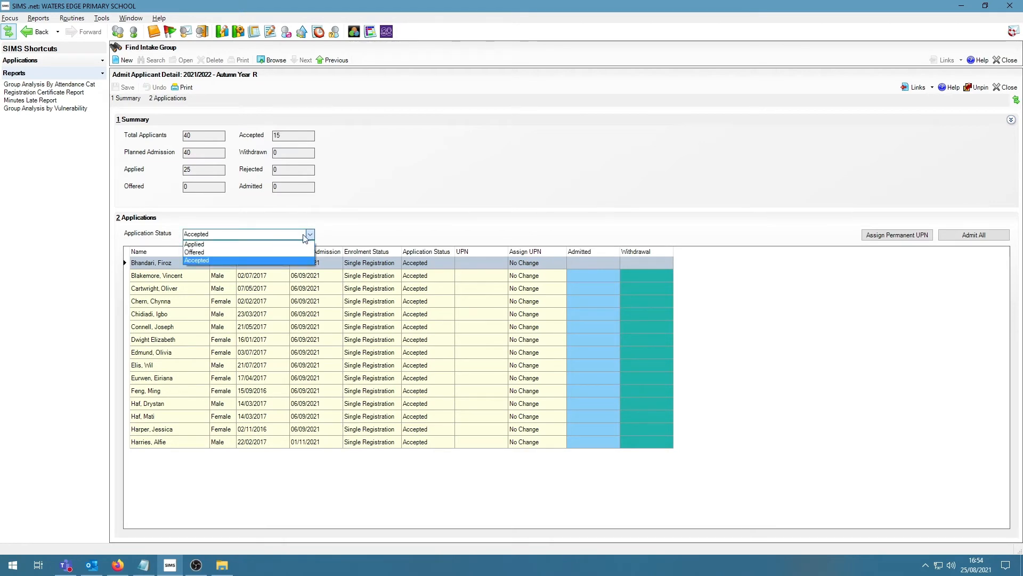
mouse_move(247, 251)
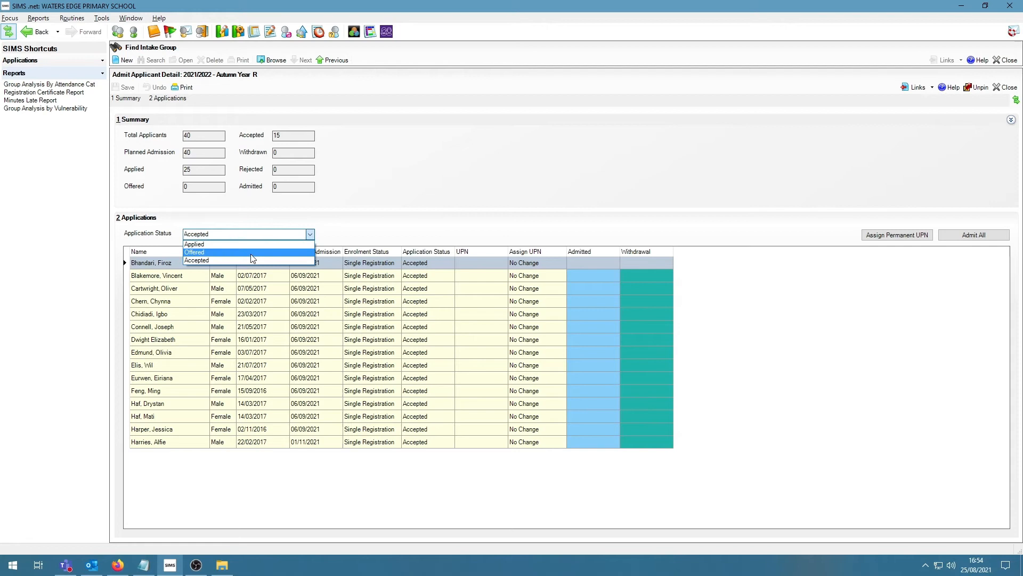
mouse_move(248, 260)
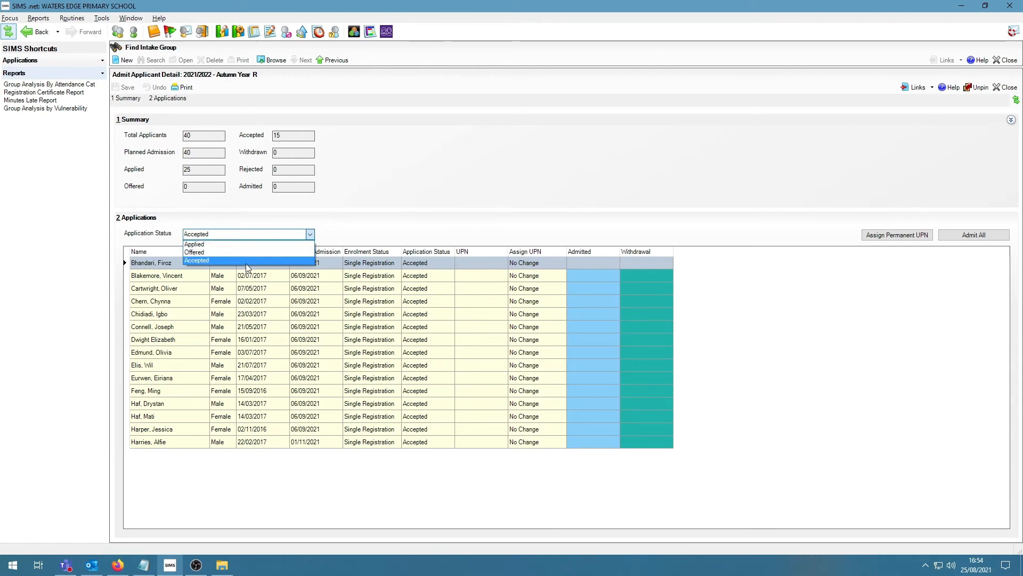
left_click(196, 260)
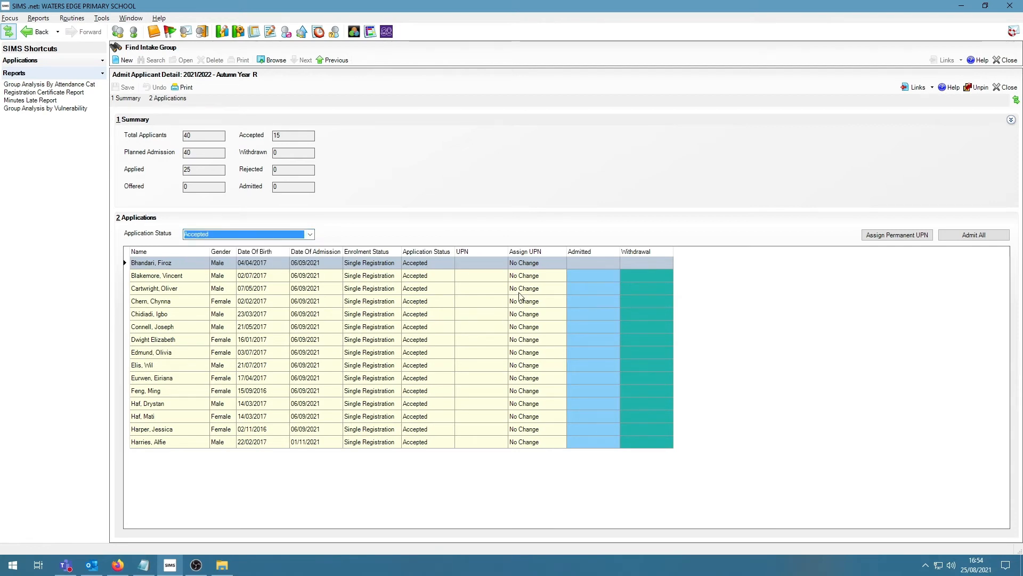
mouse_move(584, 273)
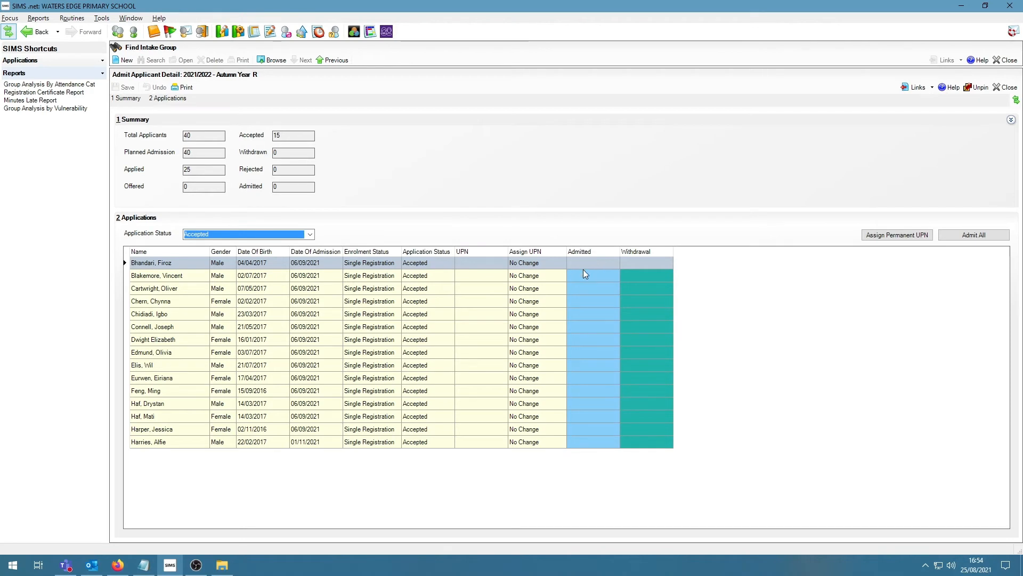
left_click(593, 262)
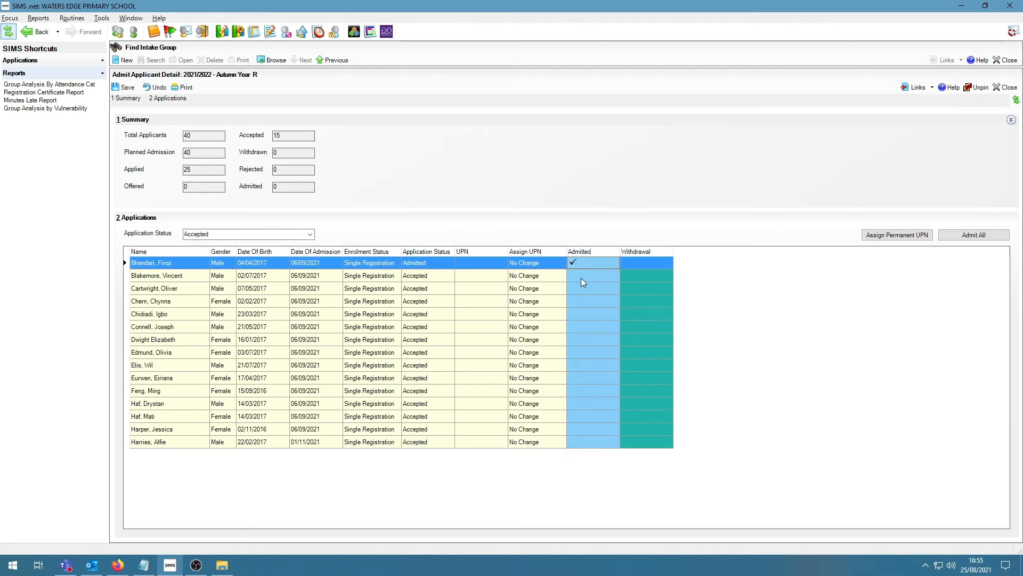
left_click(592, 314)
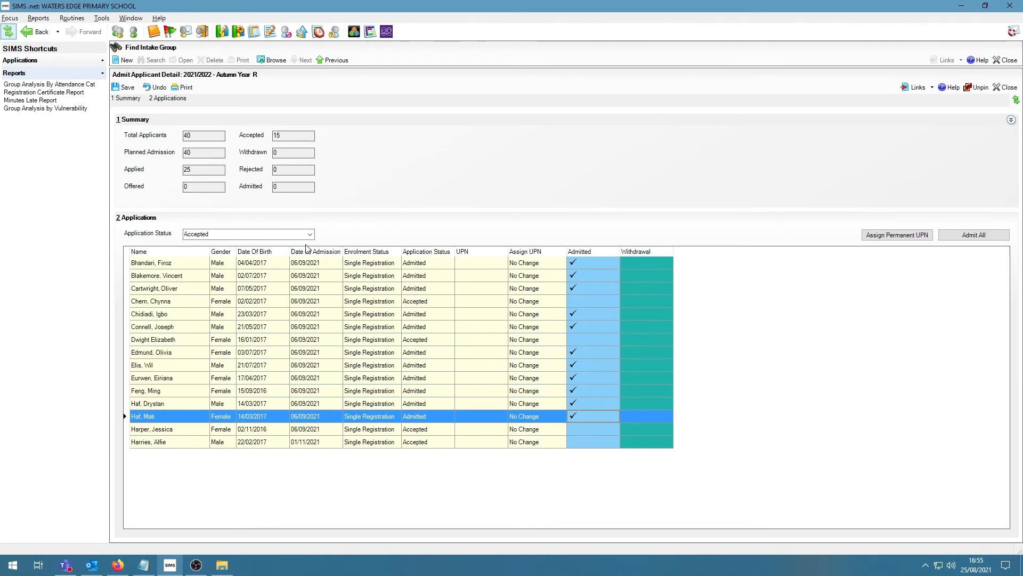
mouse_move(117, 87)
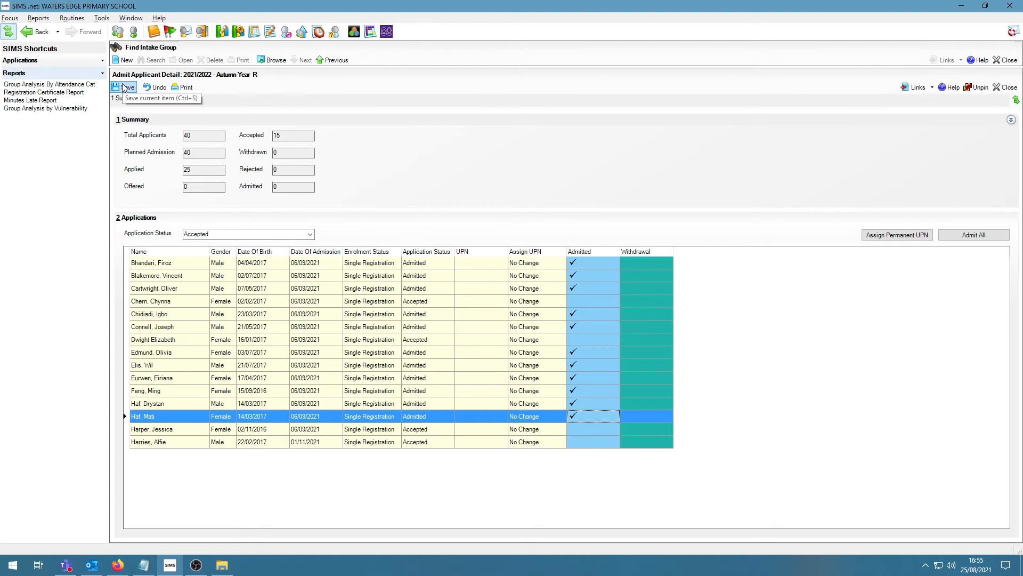
mouse_move(417, 205)
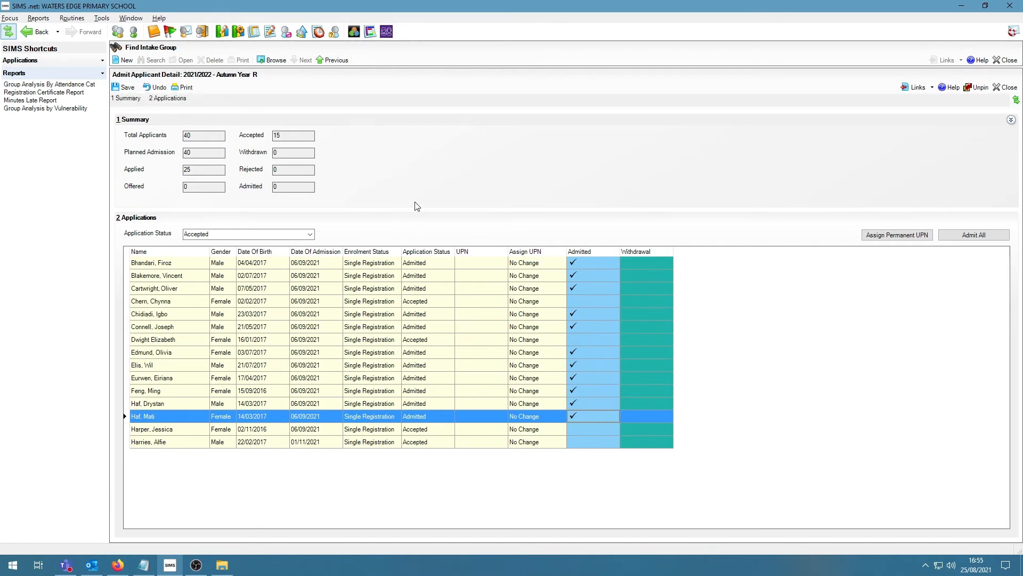
mouse_move(339, 364)
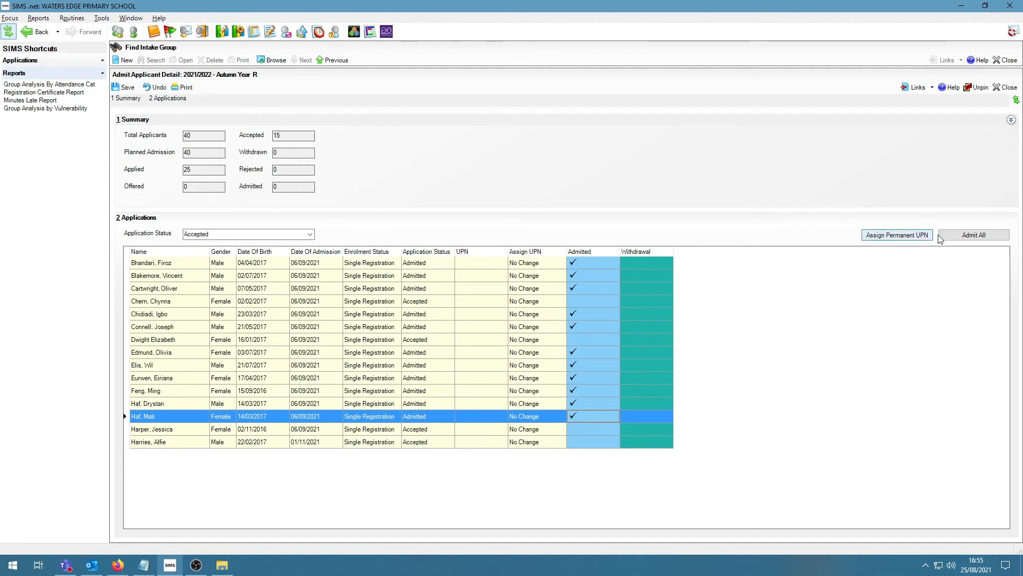
mouse_move(966, 247)
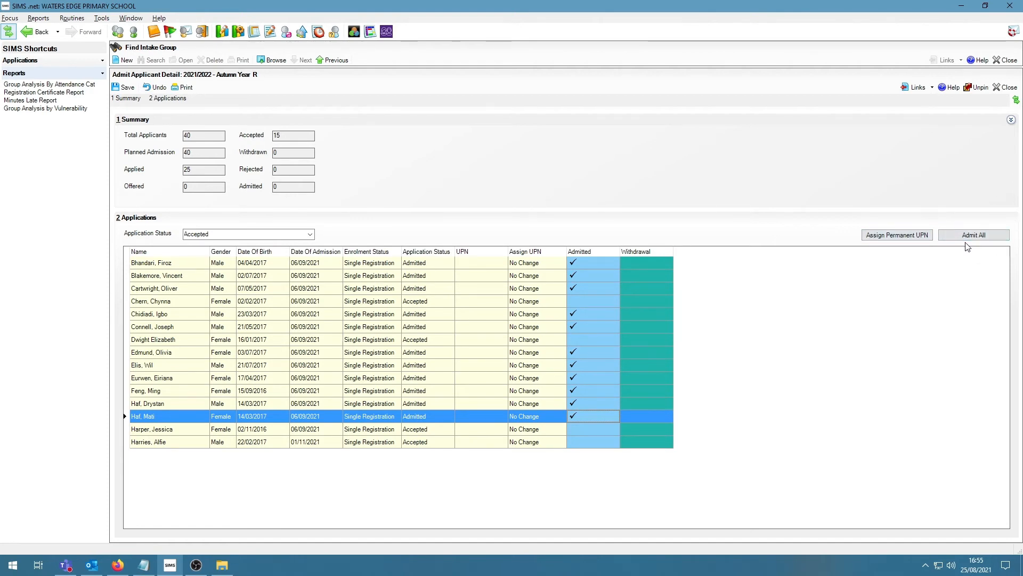
mouse_move(690, 187)
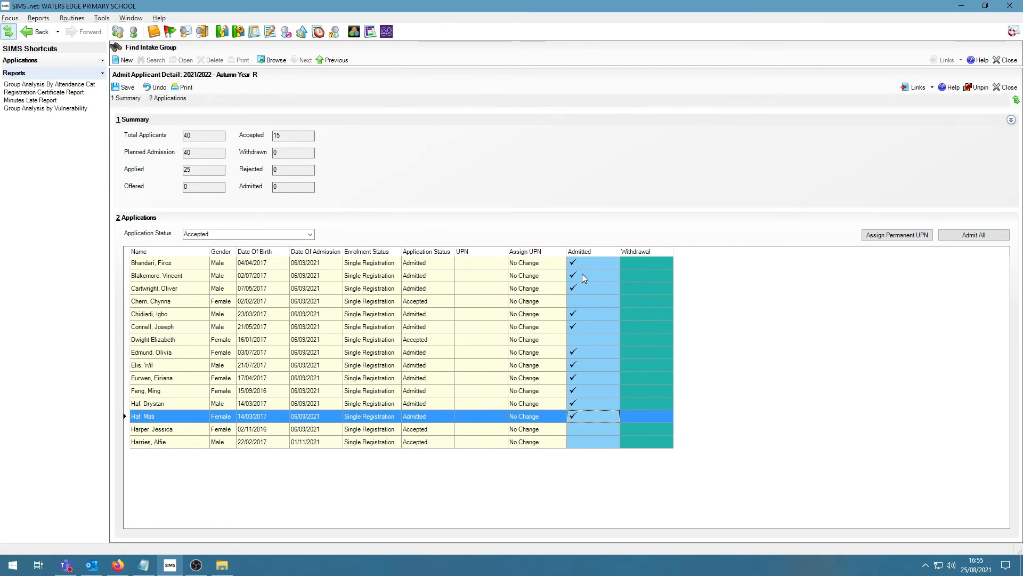
mouse_move(581, 343)
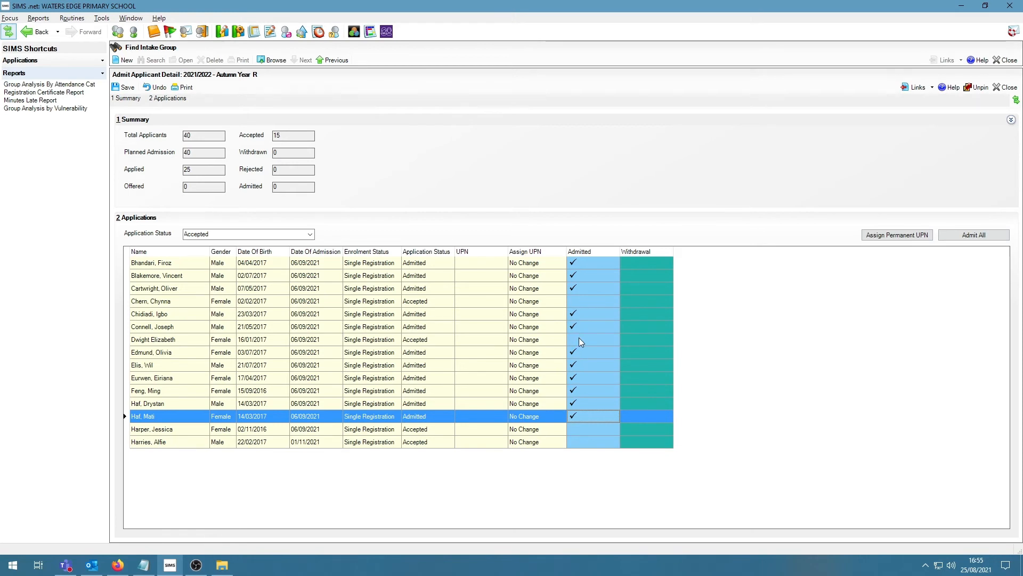
mouse_move(569, 286)
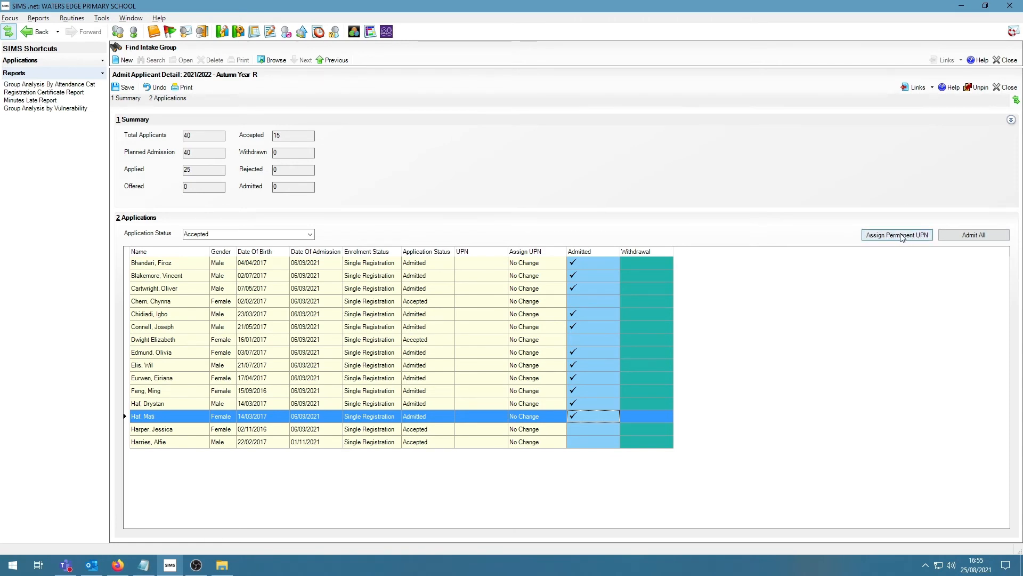
Assign permanent UPNs to the admitted Year R applicants.
left_click(897, 234)
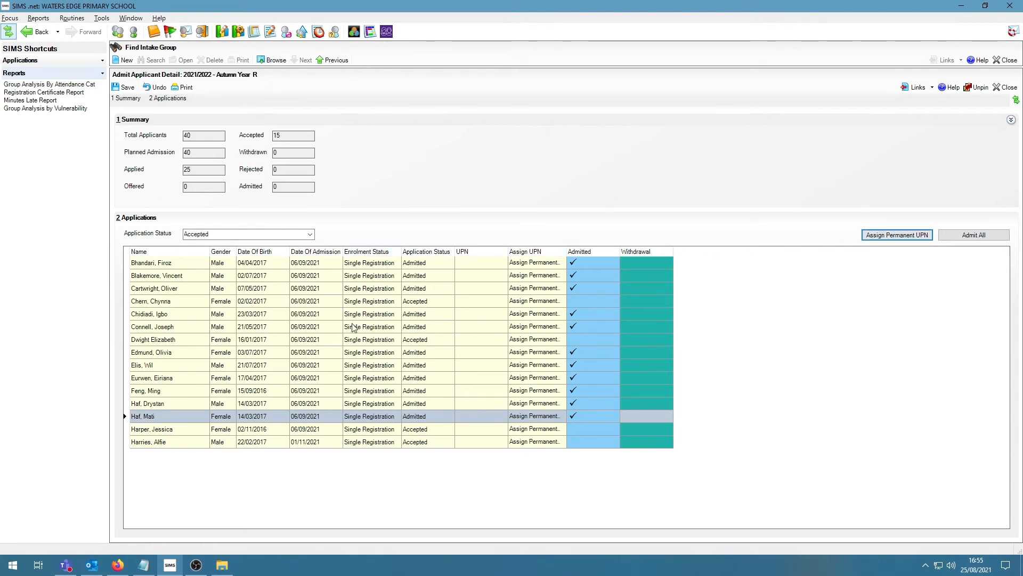
mouse_move(673, 243)
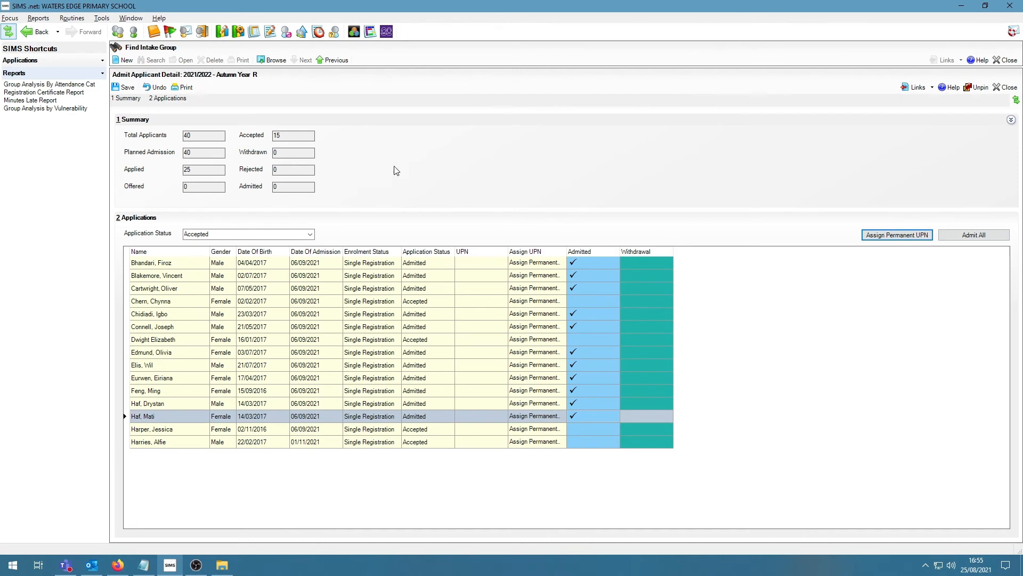
mouse_move(668, 127)
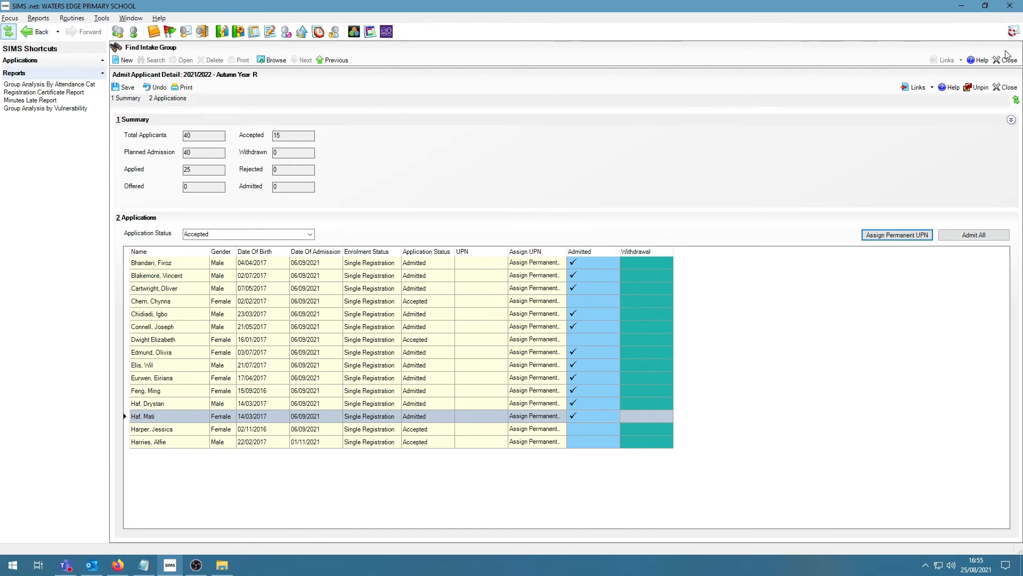
mouse_move(524, 133)
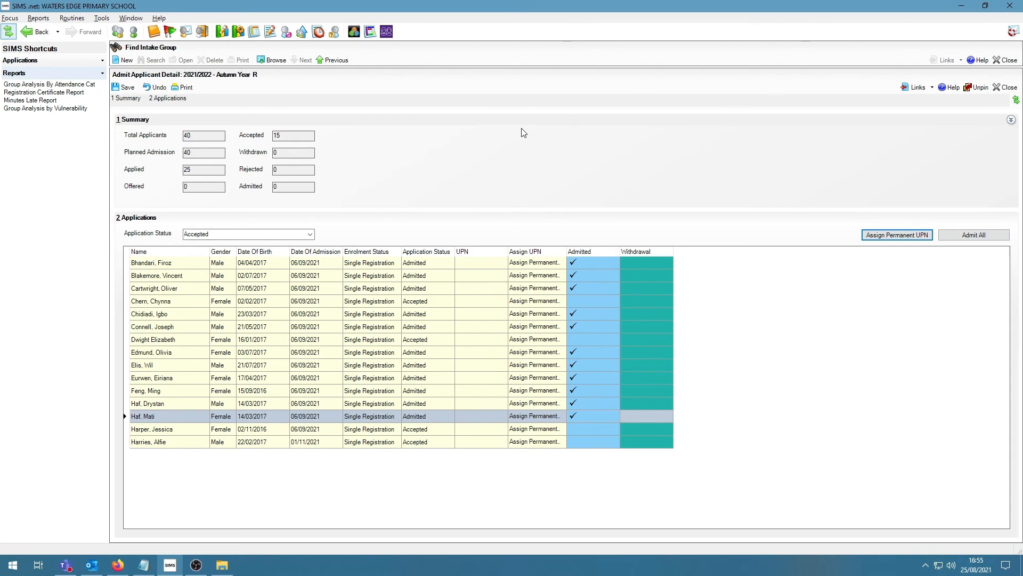
mouse_move(990, 48)
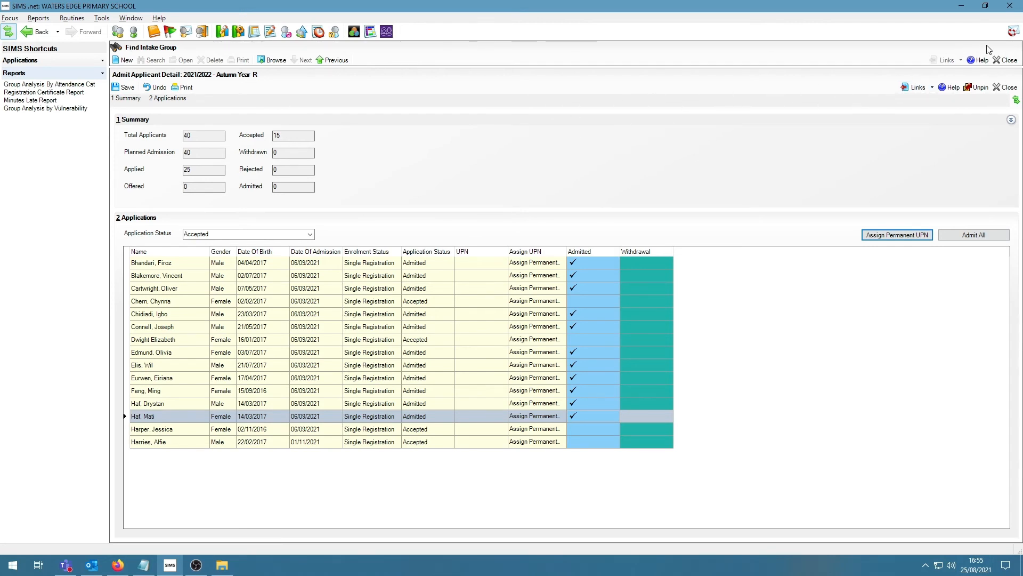
mouse_move(1007, 60)
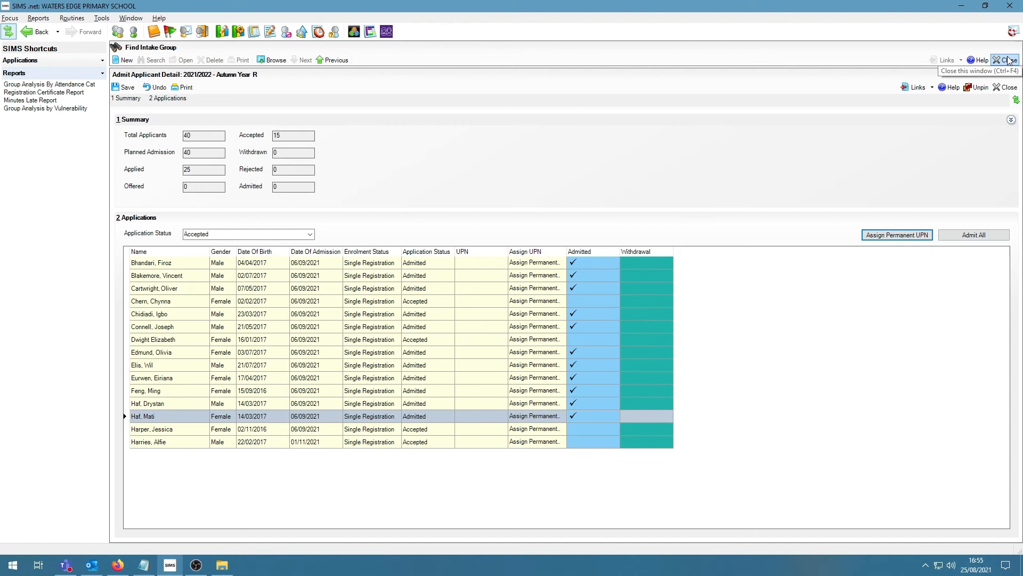
mouse_move(999, 60)
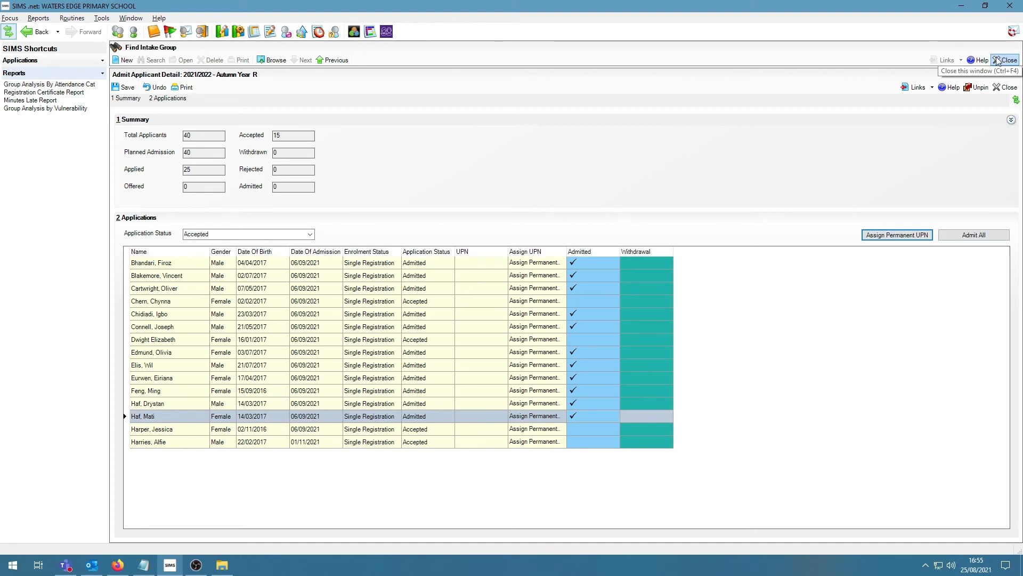
mouse_move(636, 173)
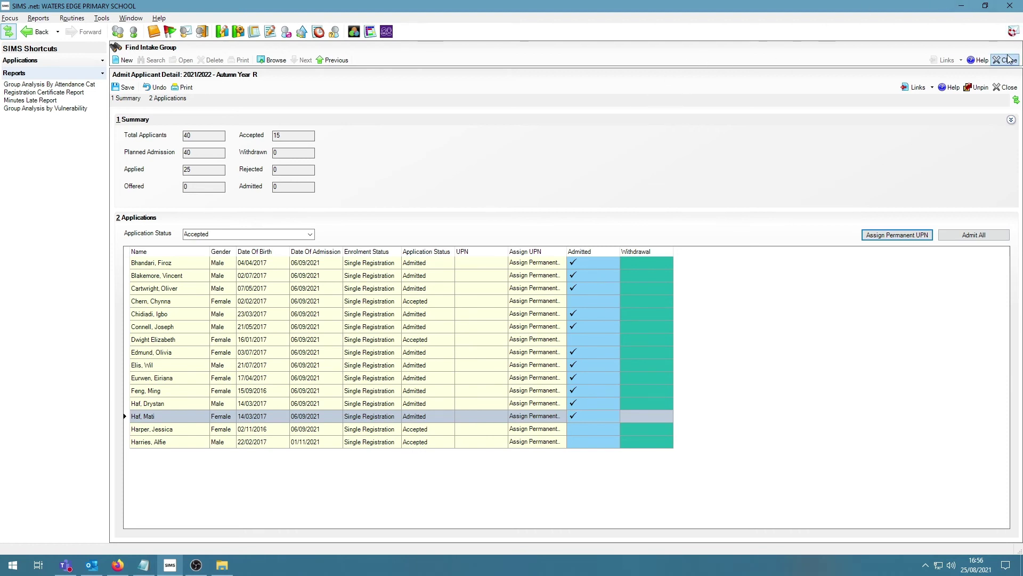
Close the admission window and go to Tools > Setups > Attendance Setup > Module Setup.
left_click(1004, 60)
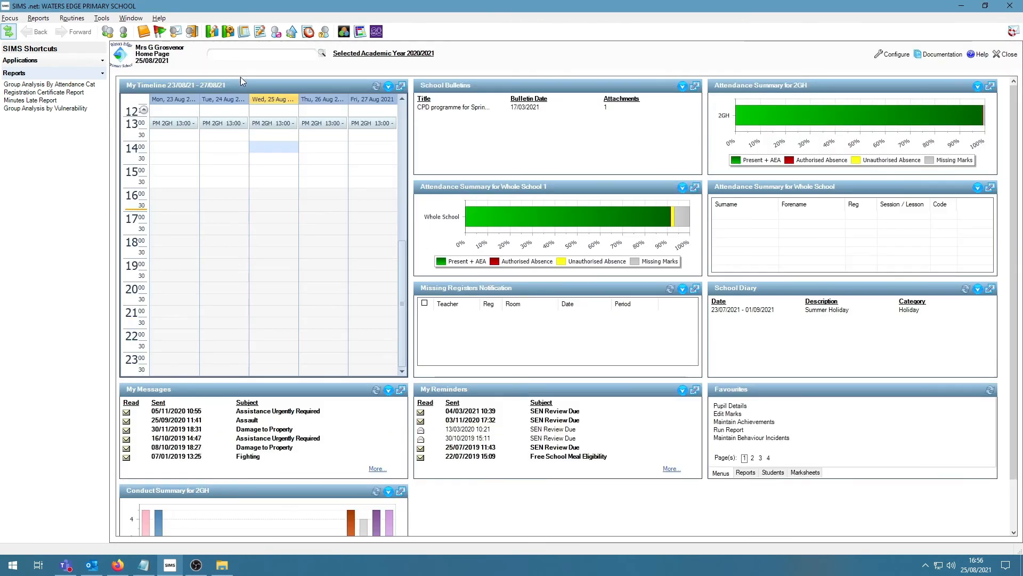
left_click(101, 18)
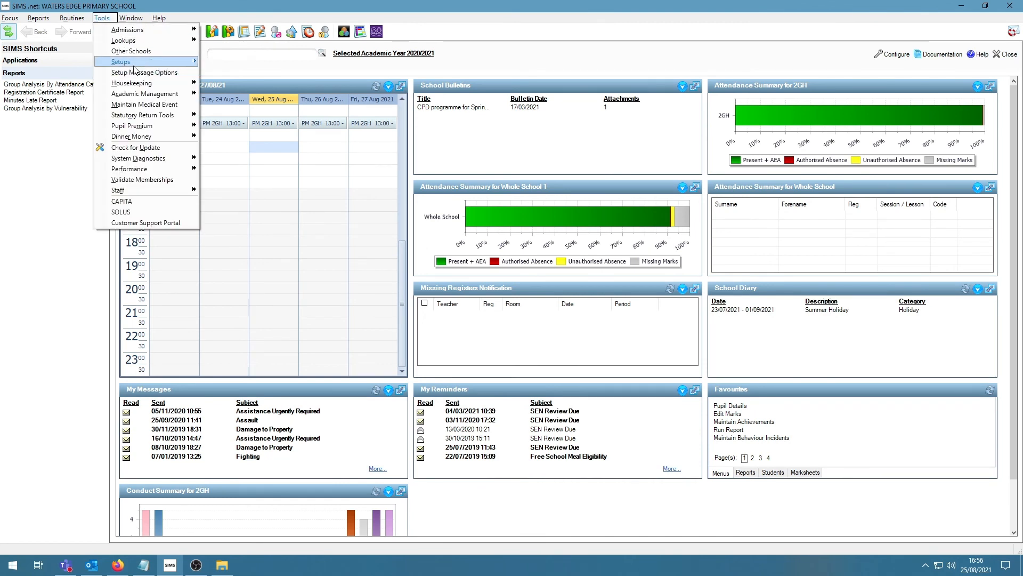
mouse_move(240, 190)
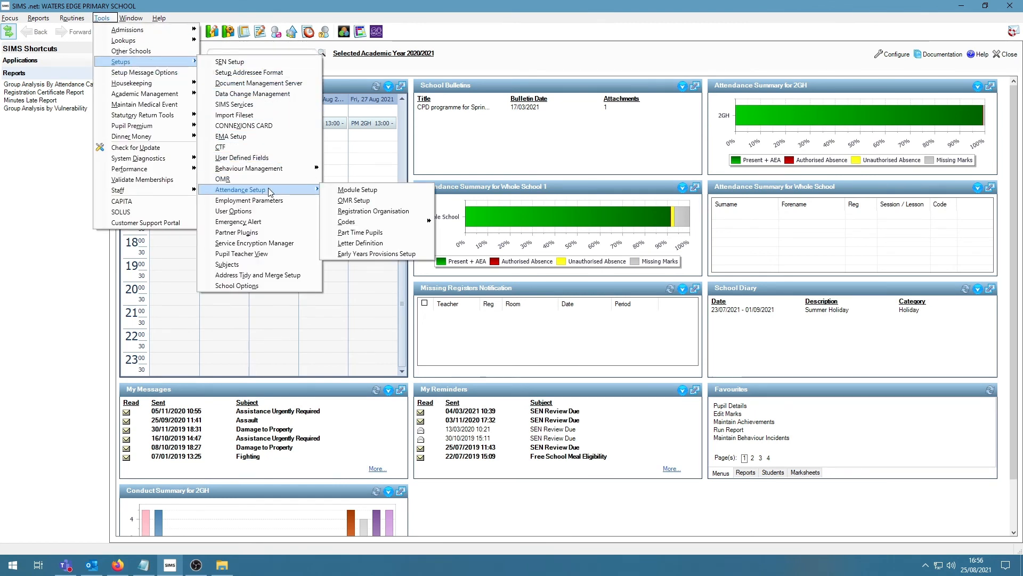
mouse_move(358, 190)
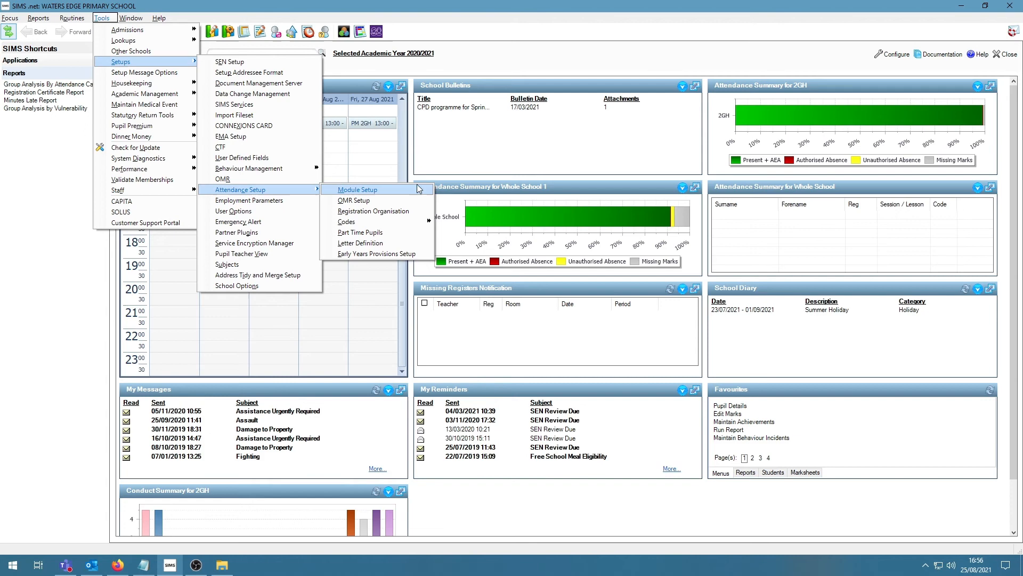
left_click(356, 190)
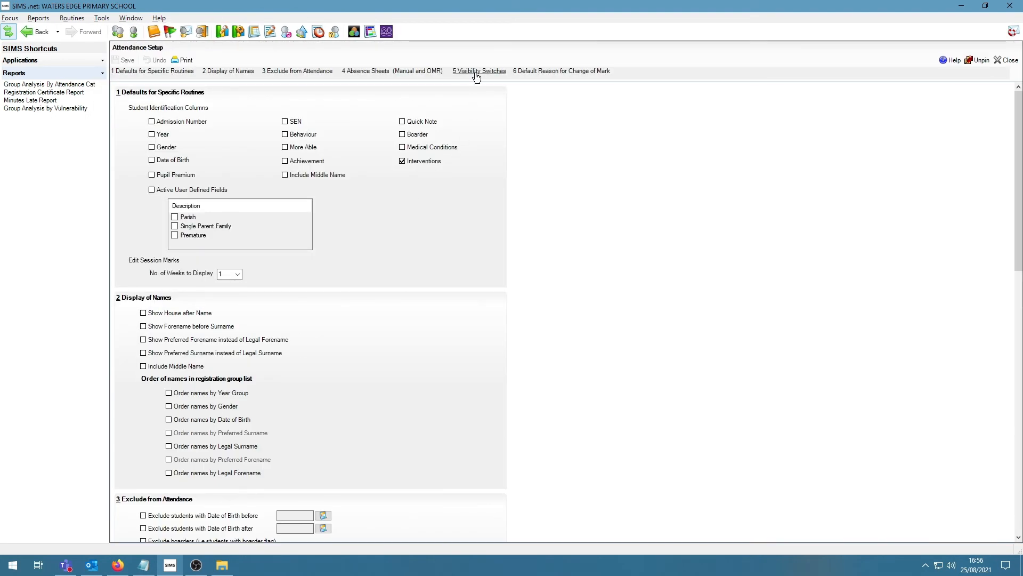
Under Visibility Switches, tick Show Accepted applicants at Take Register.
left_click(478, 71)
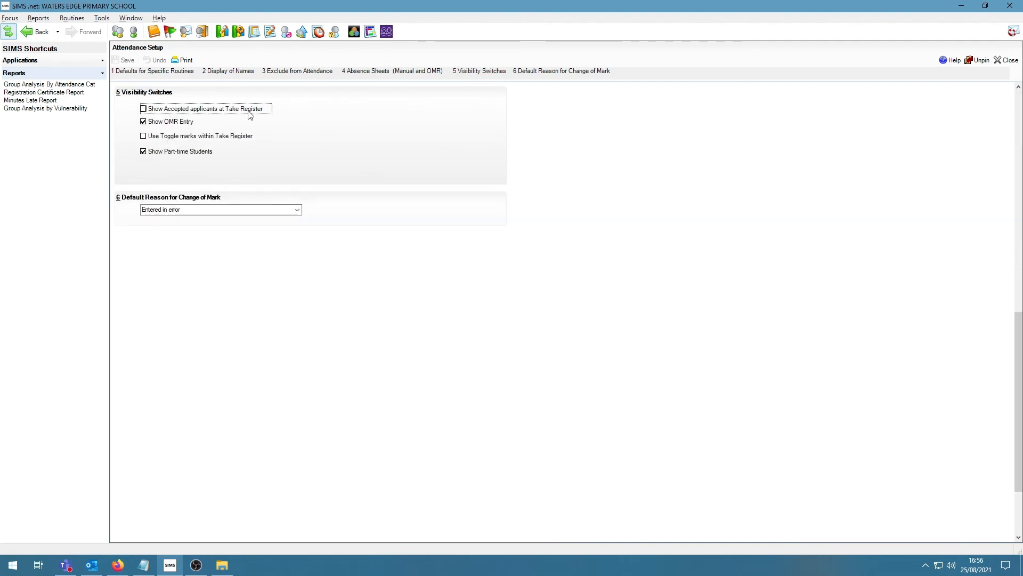
left_click(143, 109)
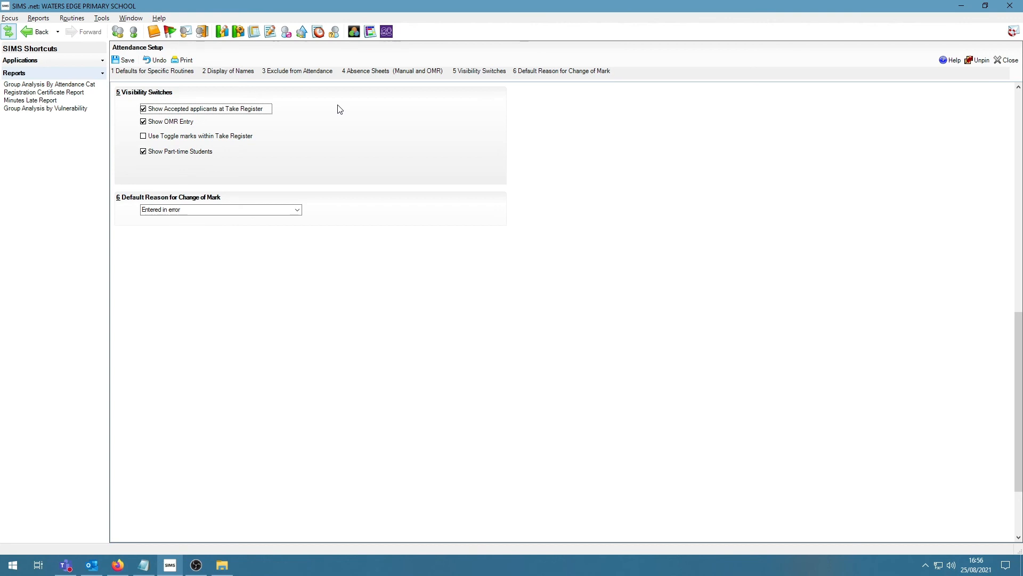
mouse_move(329, 139)
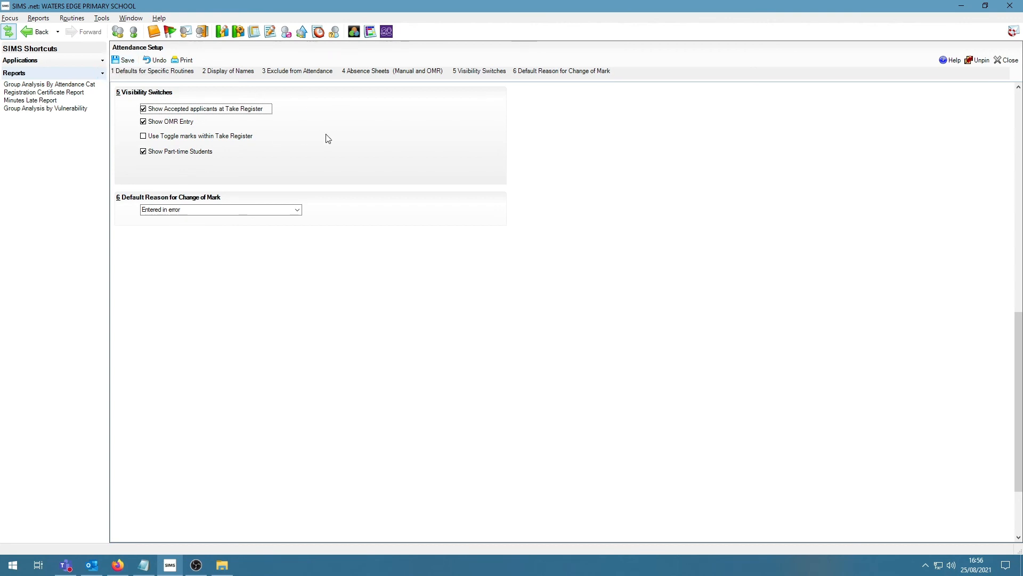